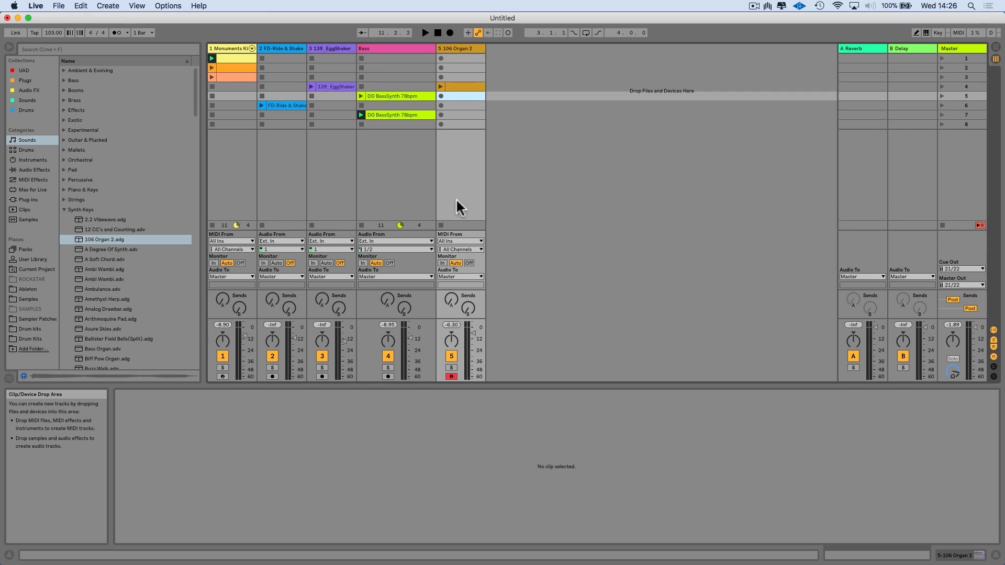
{"action": "mouse_move", "coordinate": [502, 136]}
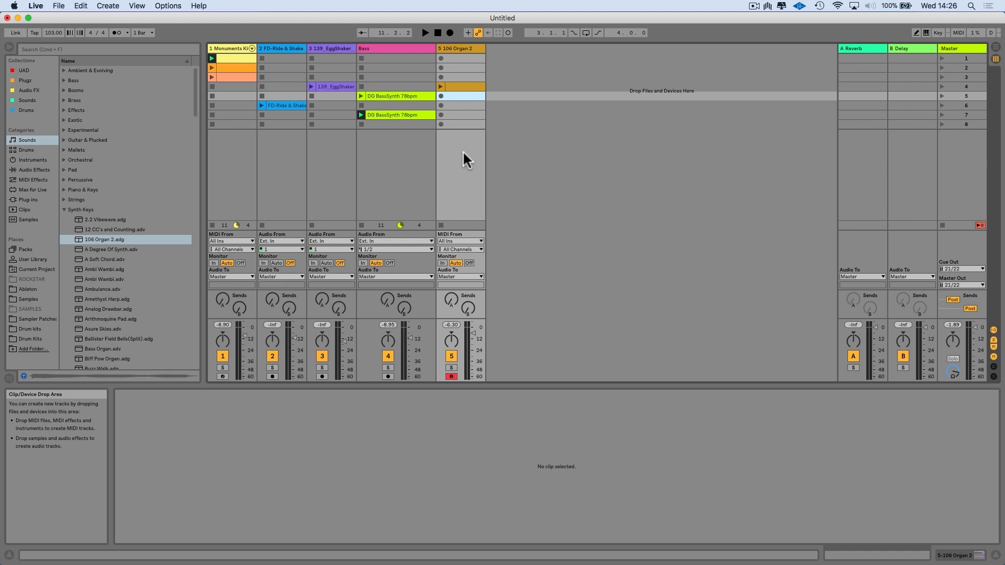
{"action": "mouse_move", "coordinate": [436, 402]}
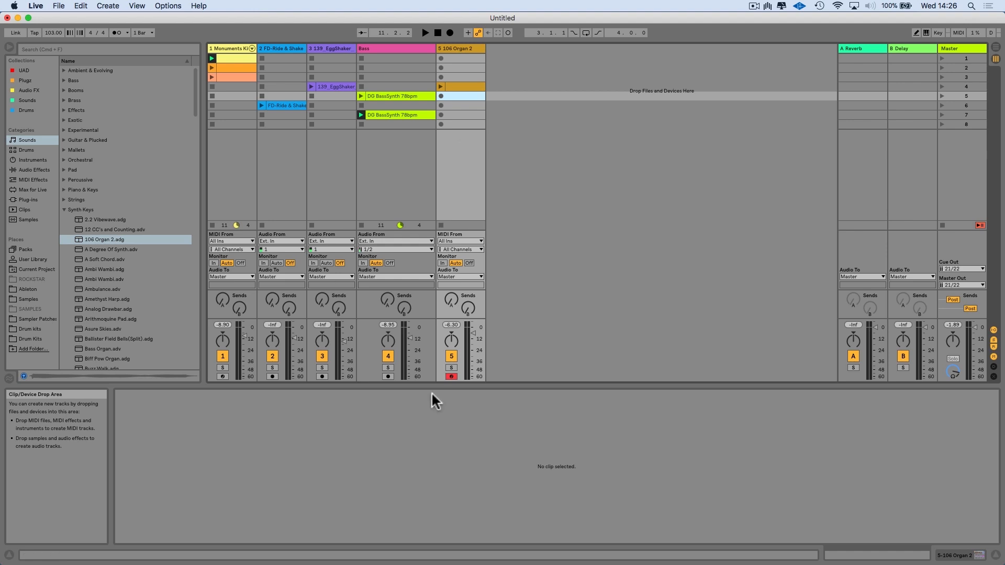
{"action": "mouse_move", "coordinate": [463, 195]}
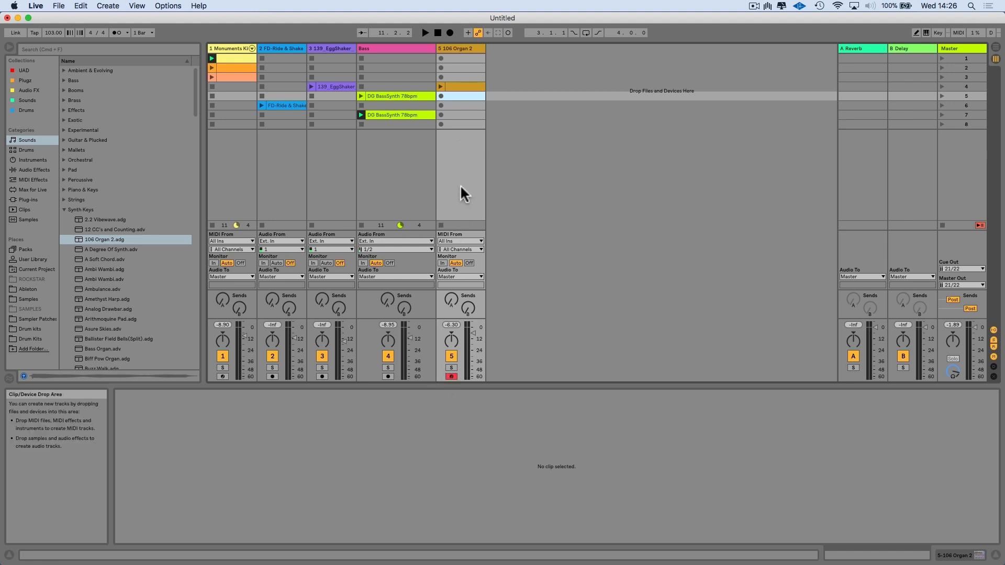
{"action": "mouse_move", "coordinate": [462, 185]}
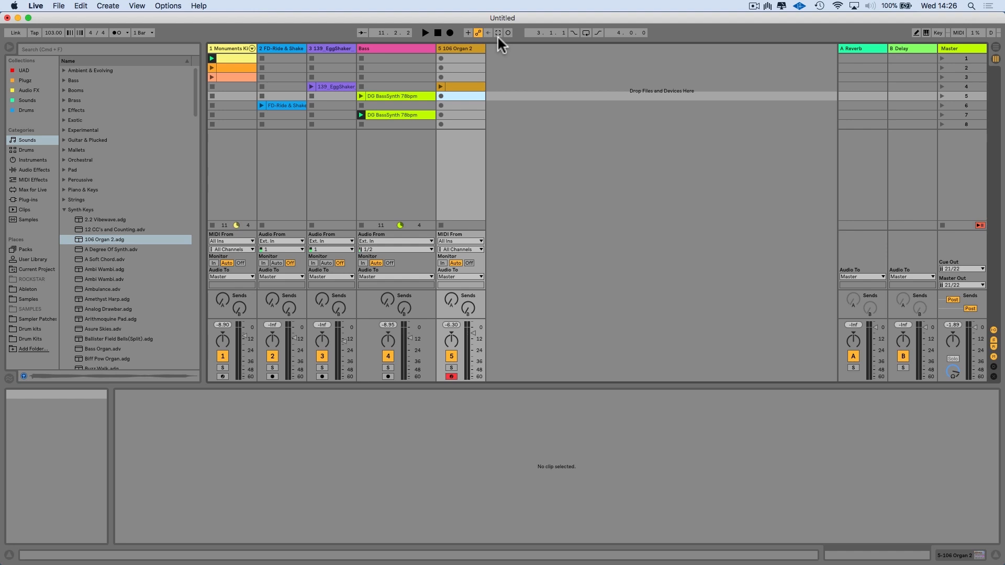
Step: Capture the organ performance as a new MIDI clip on the 106 Organ 2 track
{"action": "left_click", "coordinate": [425, 33]}
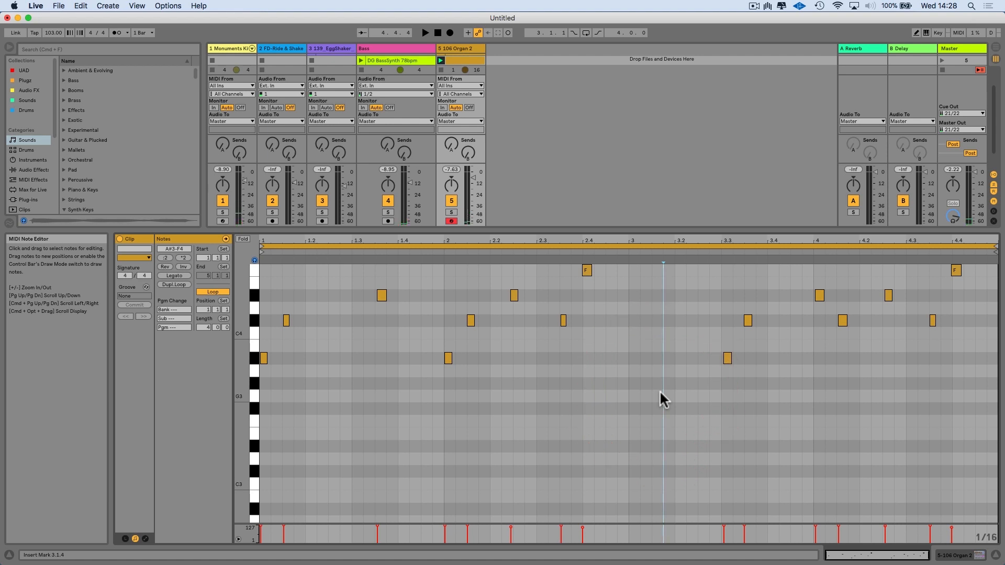
Step: Select all the organ clip's notes and open their Quantize Settings
{"action": "left_click", "coordinate": [165, 267]}
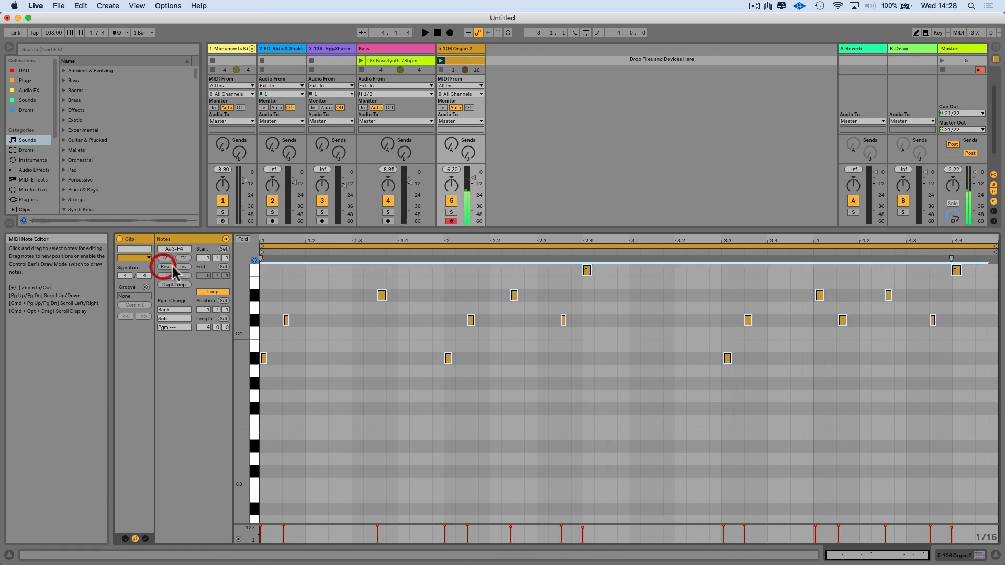
{"action": "right_click", "coordinate": [382, 295]}
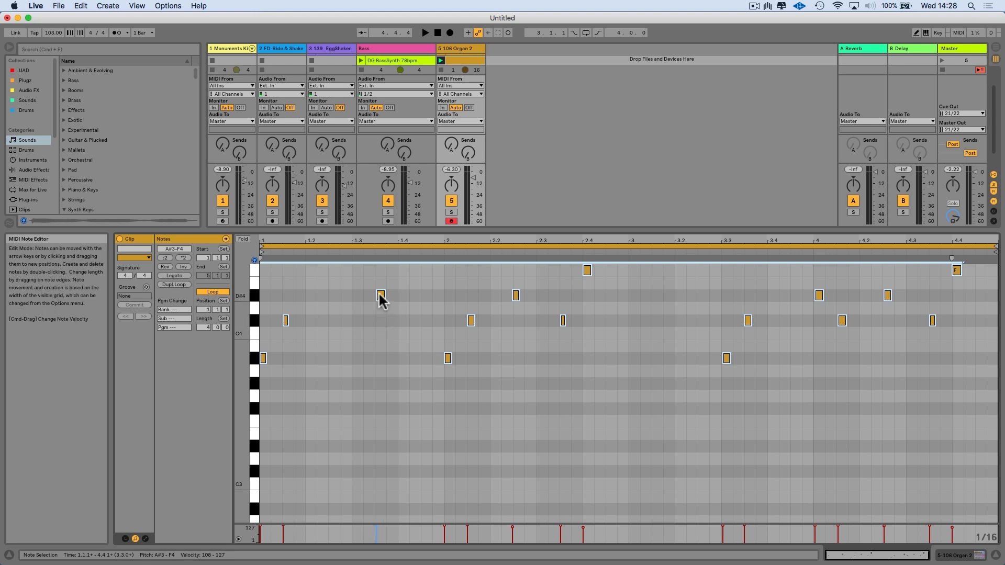
{"action": "right_click", "coordinate": [380, 294]}
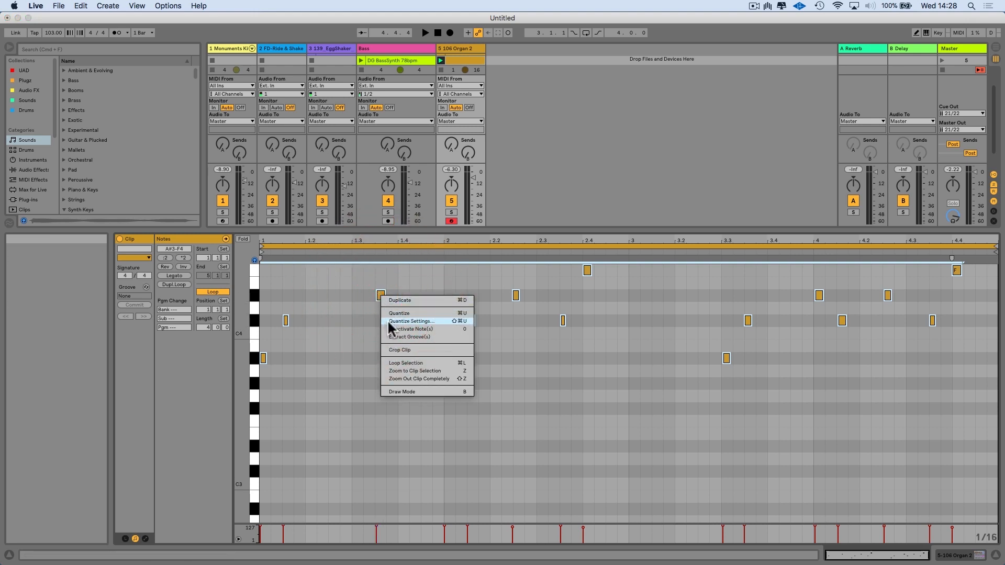
{"action": "mouse_move", "coordinate": [403, 326]}
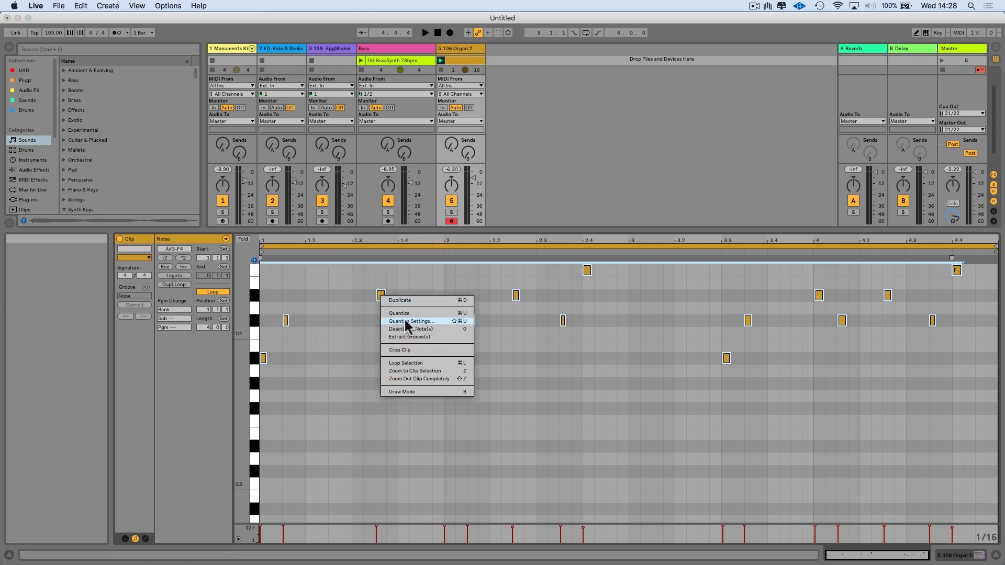
{"action": "left_click", "coordinate": [412, 321]}
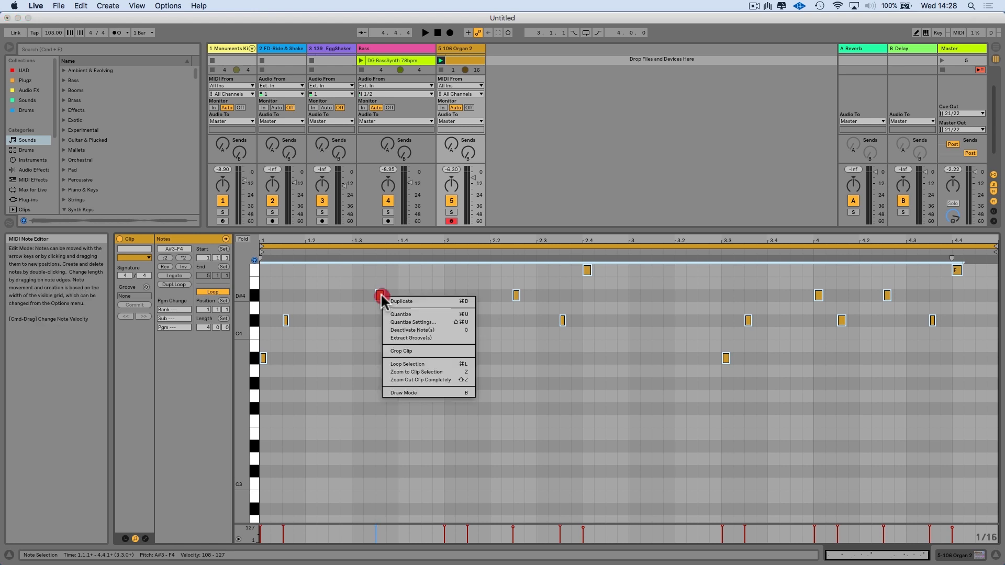
{"action": "mouse_move", "coordinate": [402, 318]}
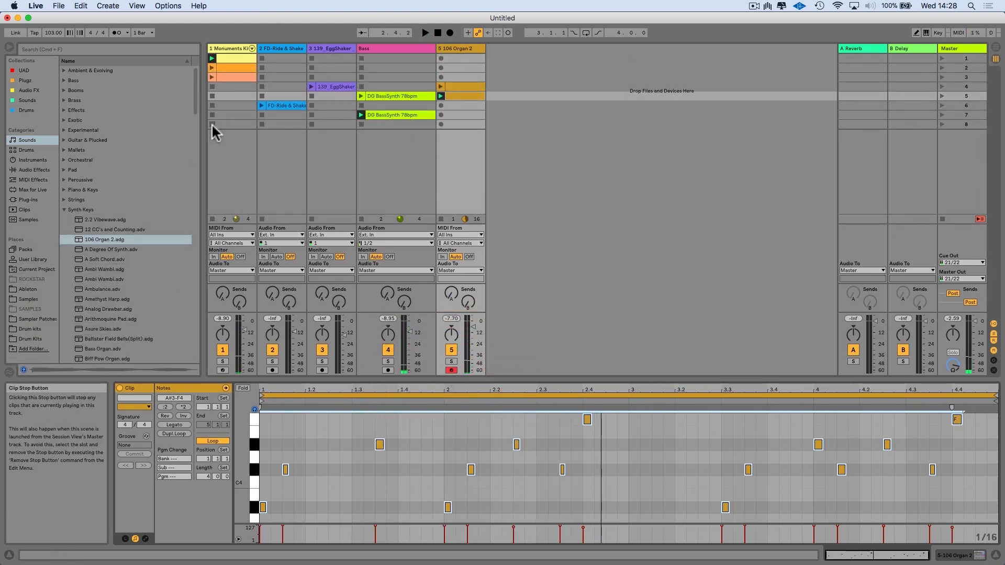
{"action": "mouse_move", "coordinate": [215, 128]}
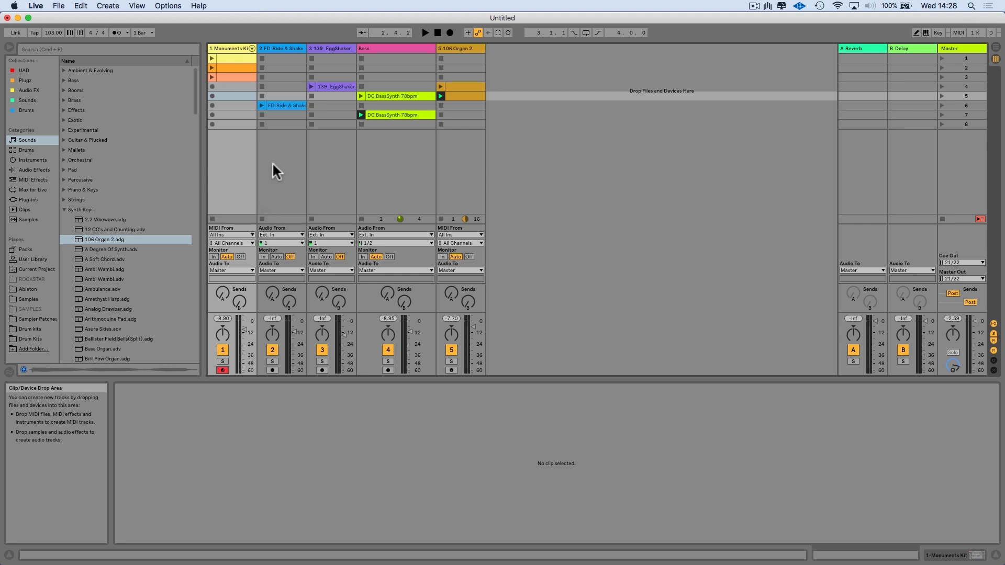
Step: Capture the drum performance as a kick-and-snare clip on the Monuments Kit track
{"action": "left_click", "coordinate": [425, 32]}
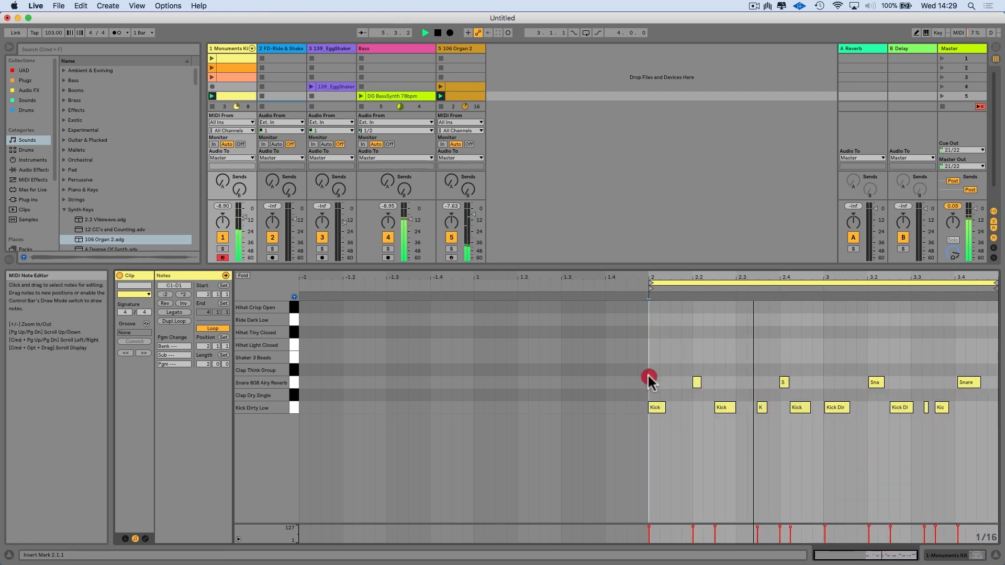
Step: Select the first Kick note in the Monuments Kit drum clip
{"action": "left_click", "coordinate": [656, 407]}
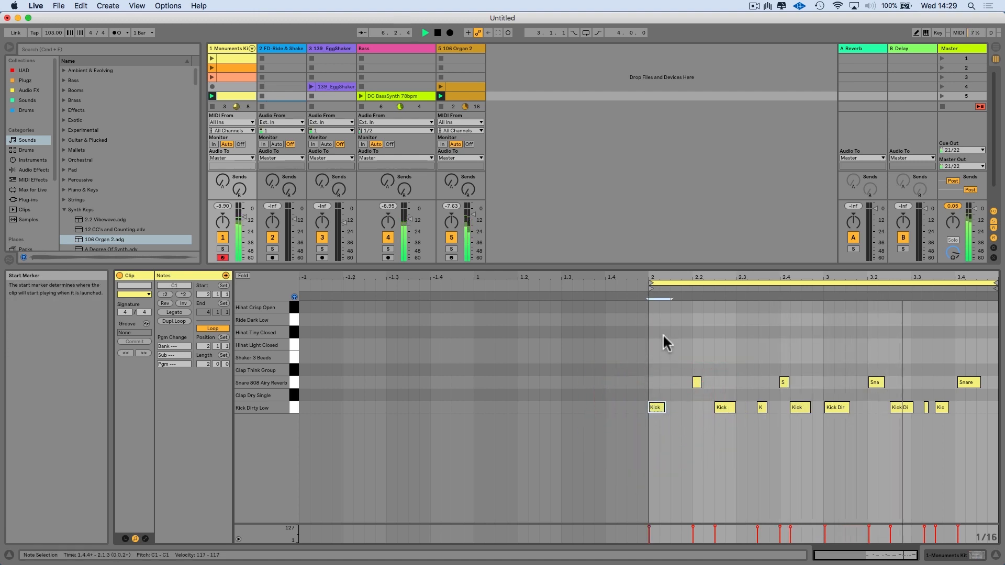